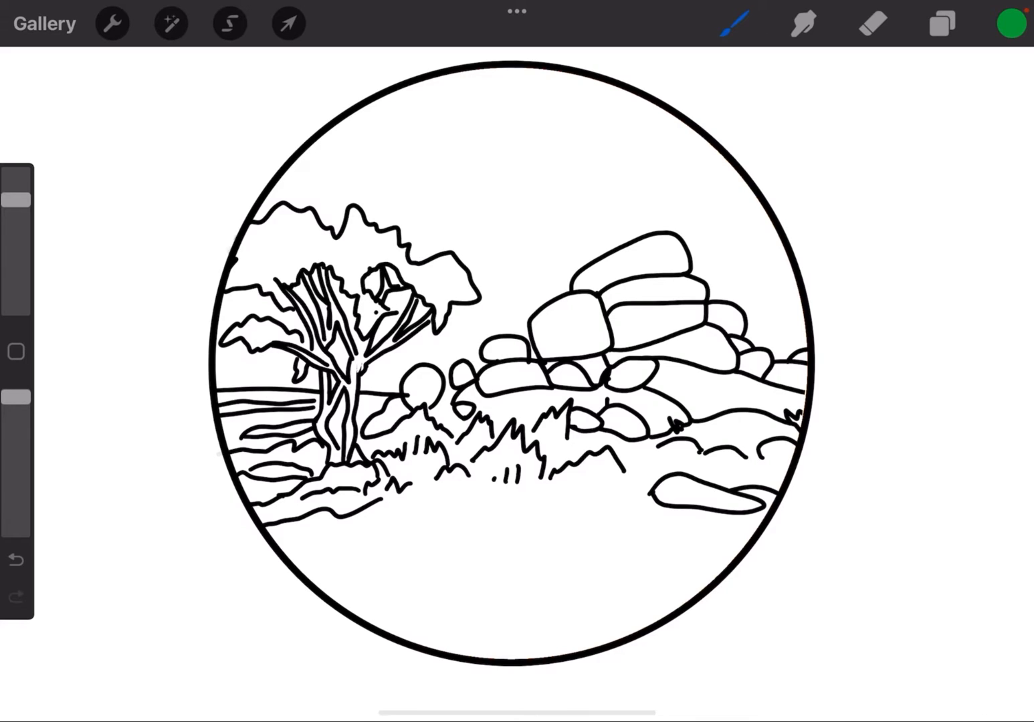
# Add an empty Layer 3 above the circular landscape line art in the Layers panel
pyautogui.click(941, 21)
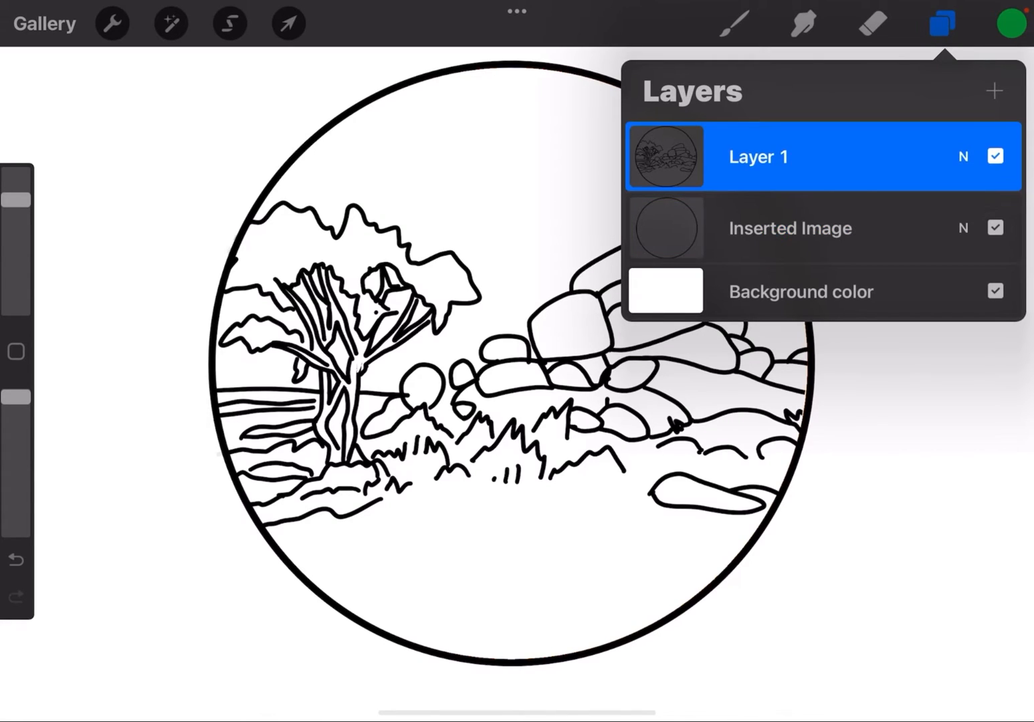
pyautogui.click(789, 227)
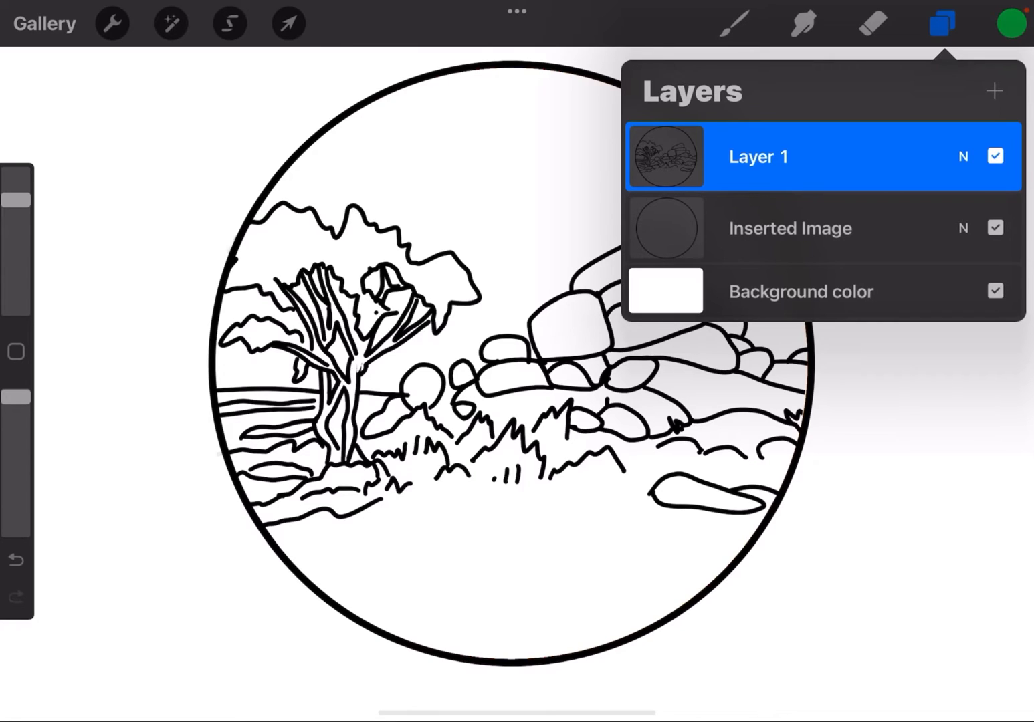
pyautogui.click(996, 91)
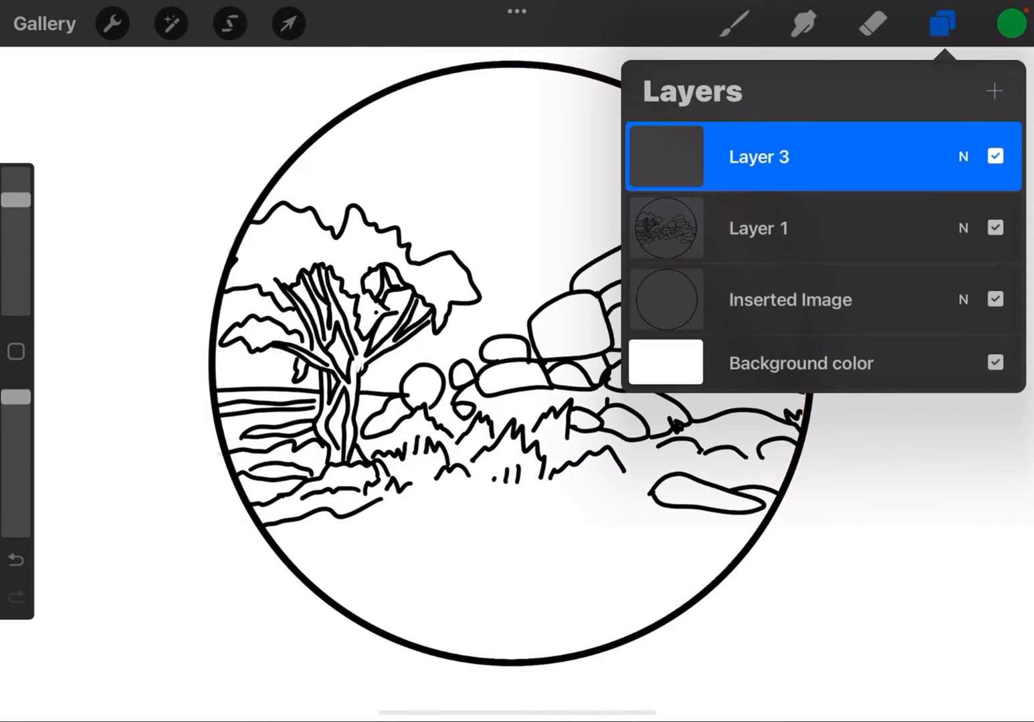
pyautogui.click(942, 23)
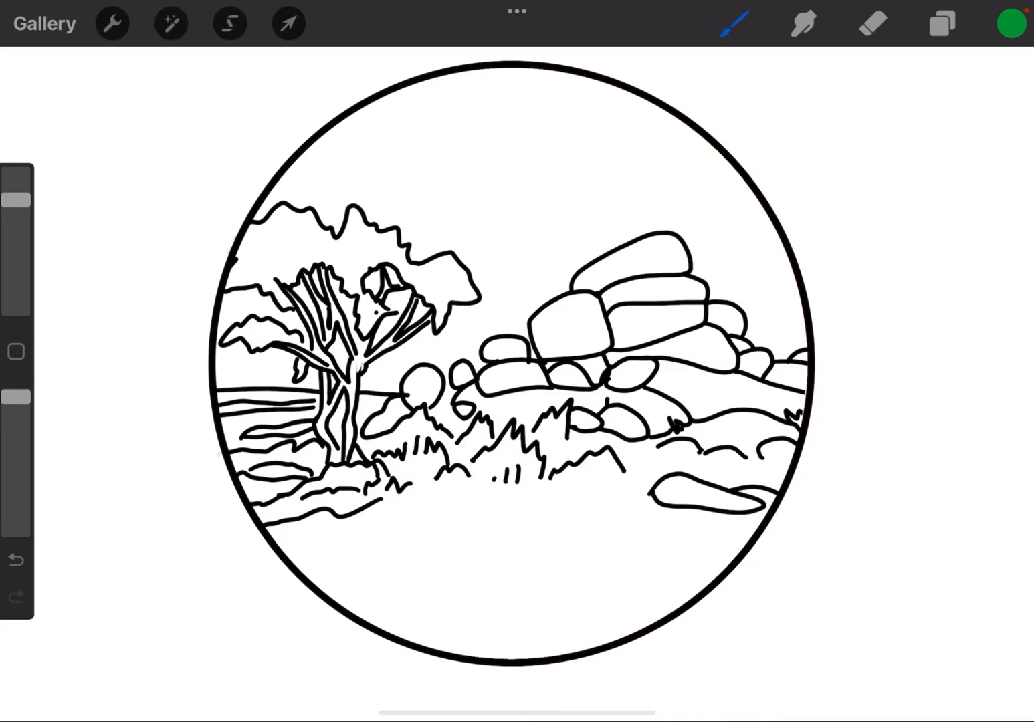
pyautogui.click(732, 23)
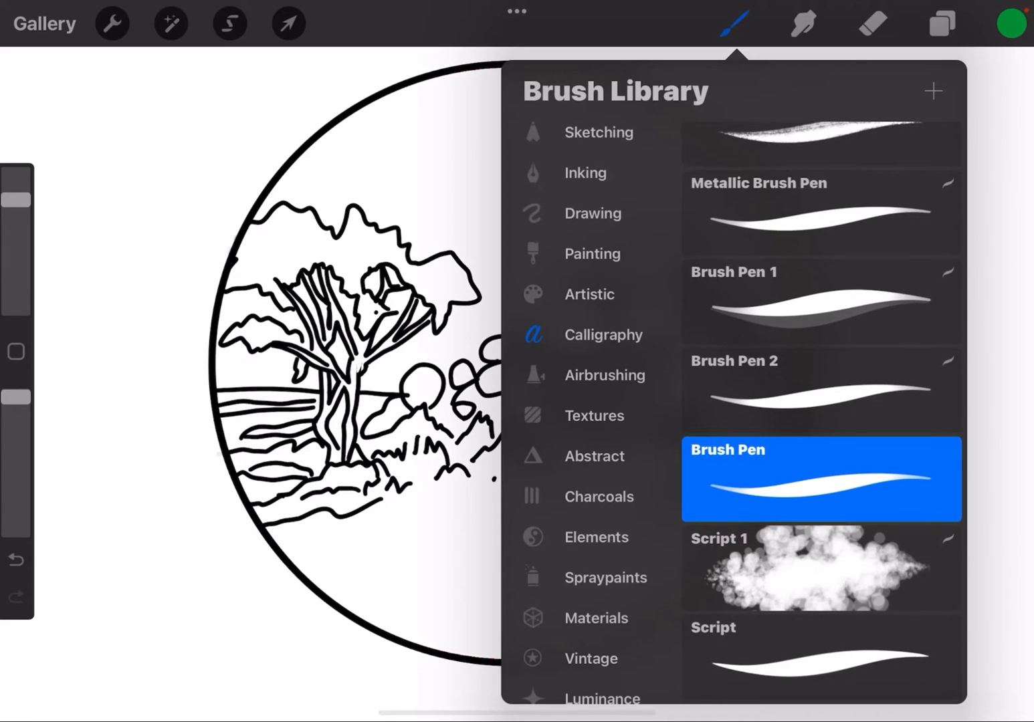
# With the Brush Pen, paint loose strokes over the coin in light, mid and dark greens
pyautogui.click(730, 24)
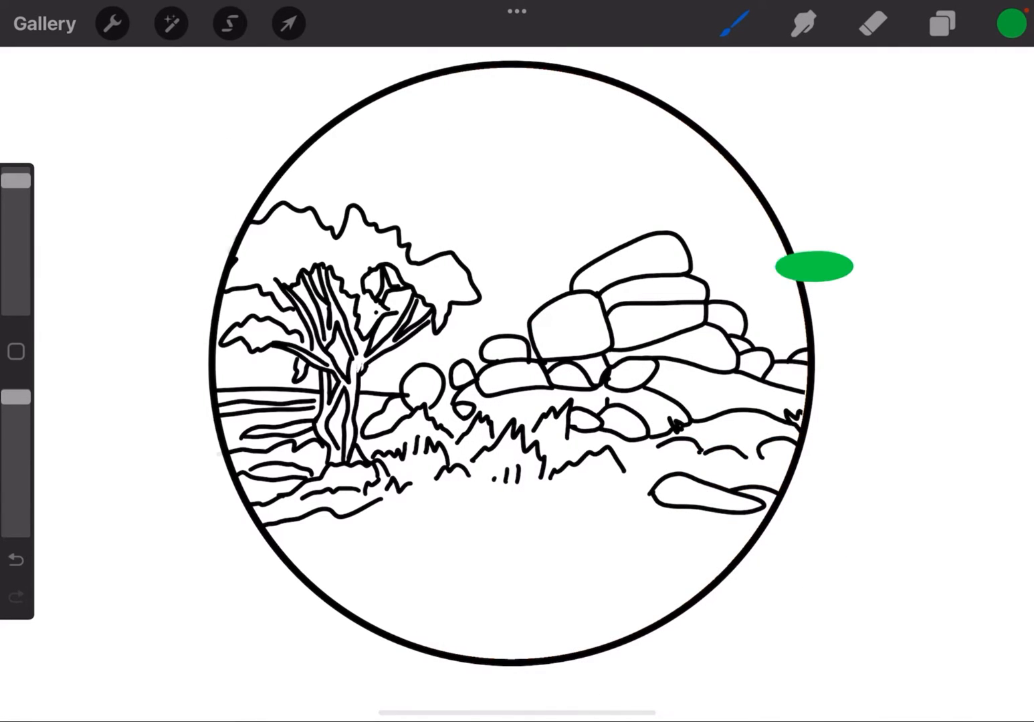
pyautogui.moveTo(823, 275); pyautogui.dragTo(187, 555)
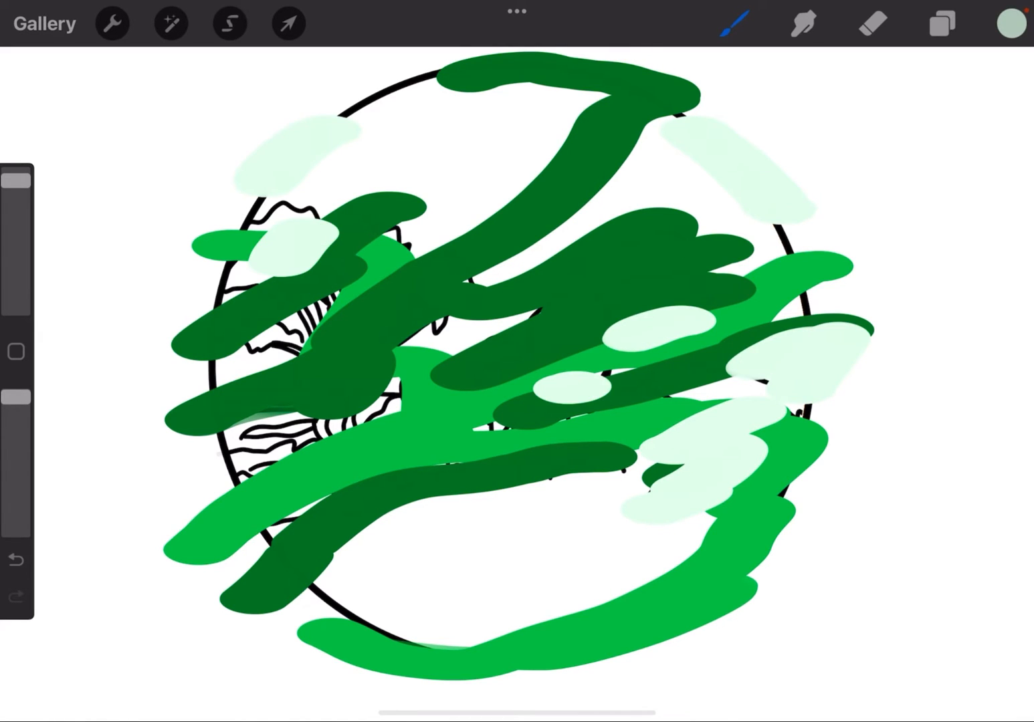
pyautogui.click(995, 24)
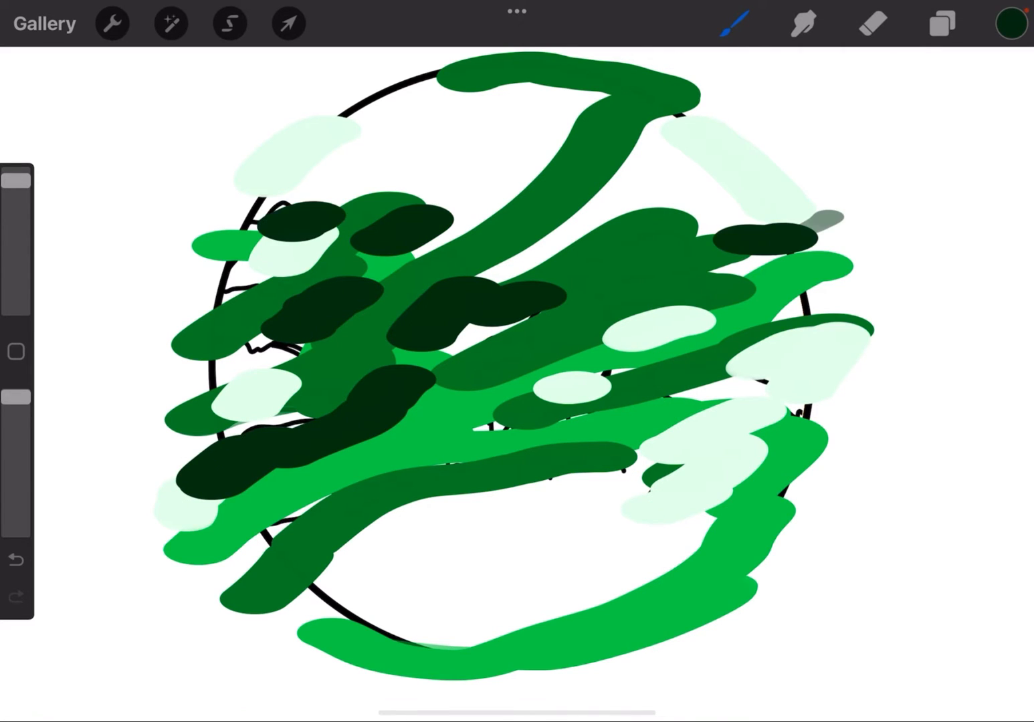
pyautogui.click(1012, 24)
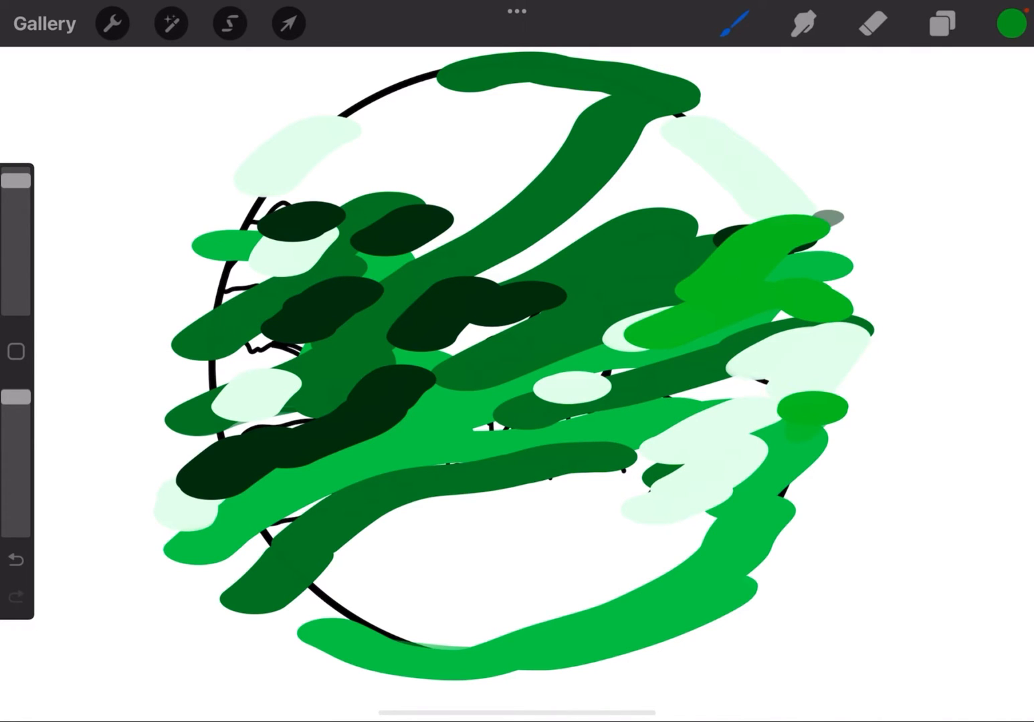
pyautogui.click(1012, 24)
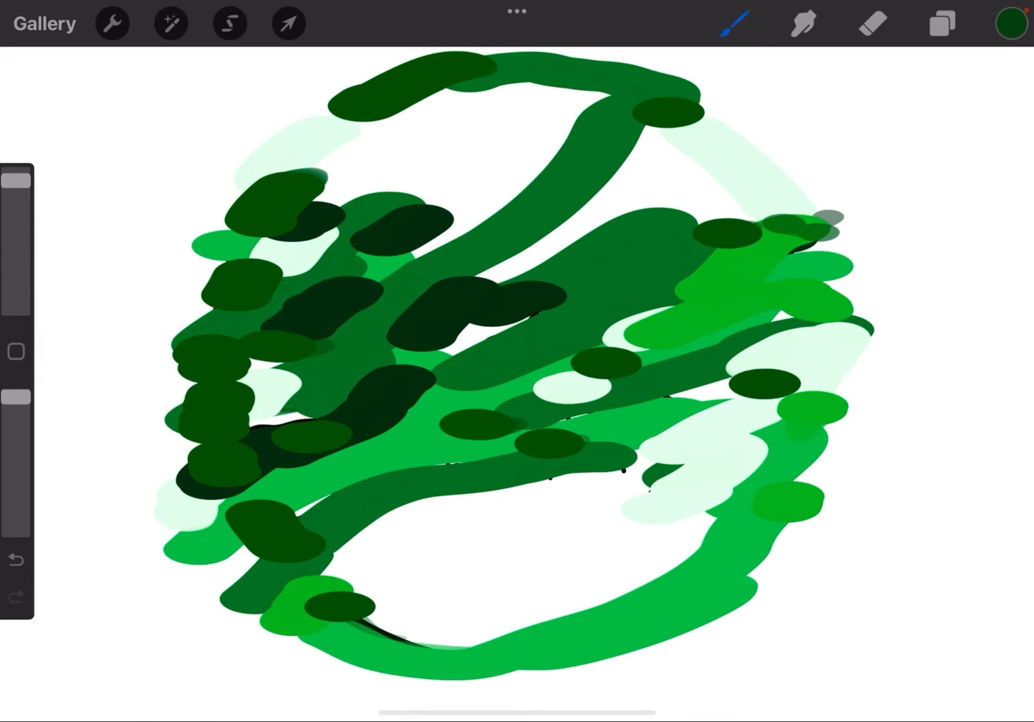
# Apply a Gaussian Blur of about 14% to the green strokes layer
pyautogui.click(170, 23)
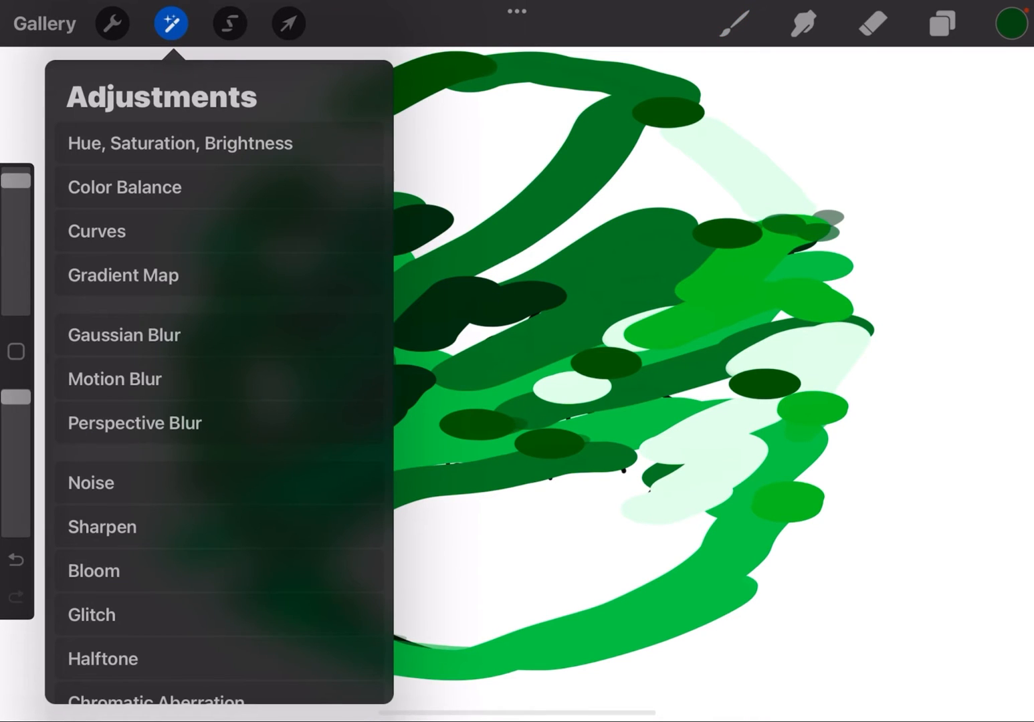
pyautogui.click(123, 335)
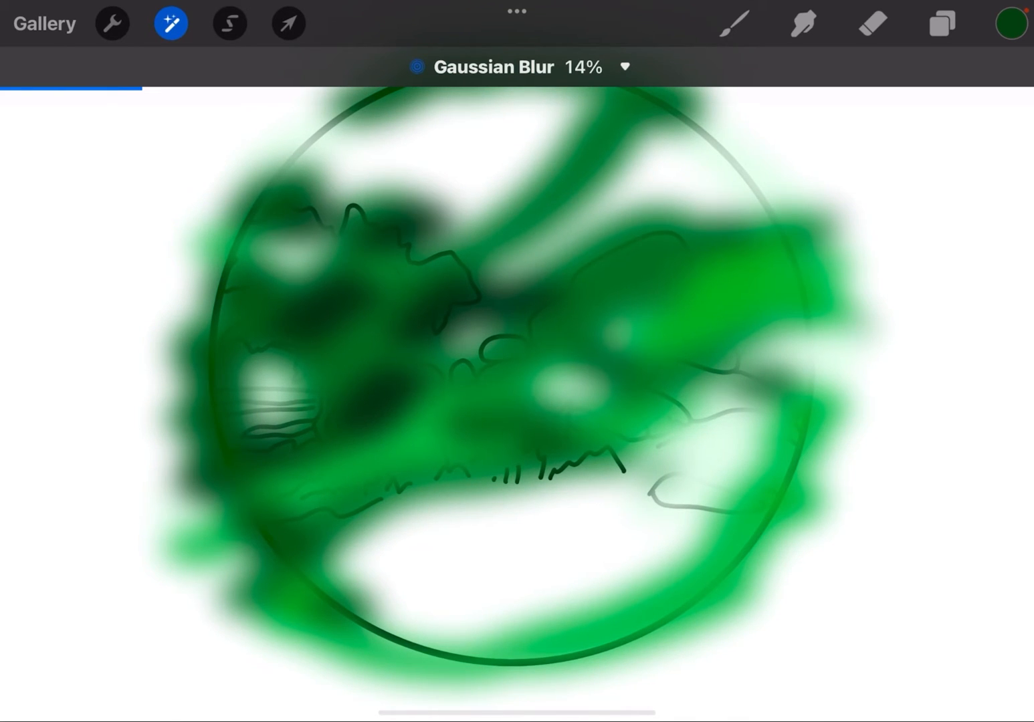
pyautogui.click(941, 22)
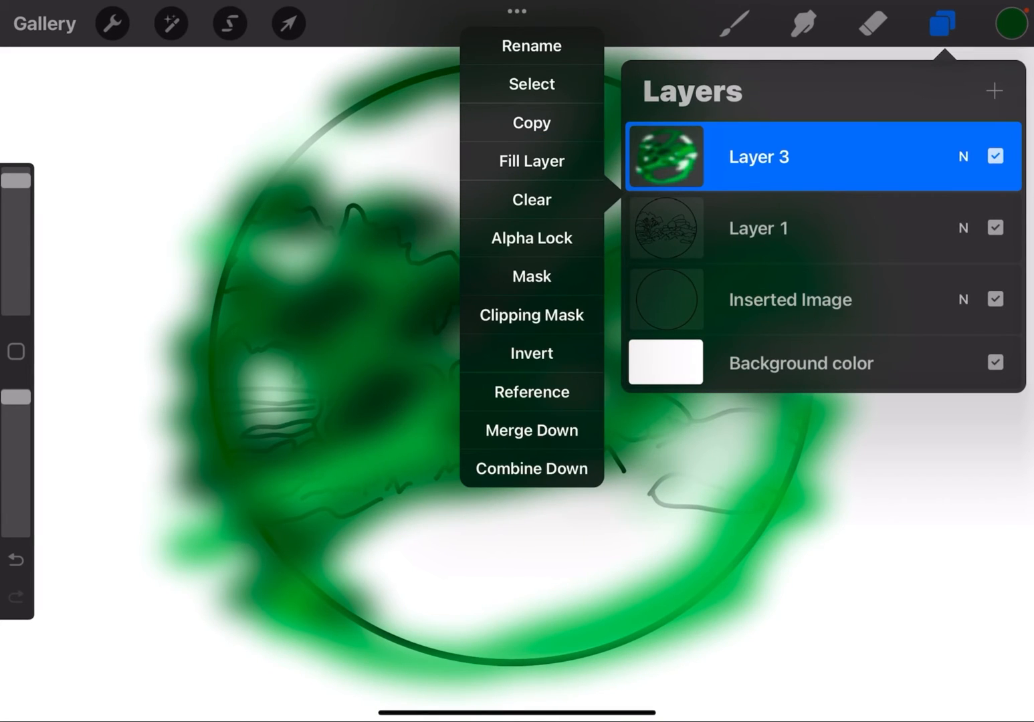
# Set Layer 3 as a Clipping Mask so the green tints only the line art
pyautogui.click(531, 199)
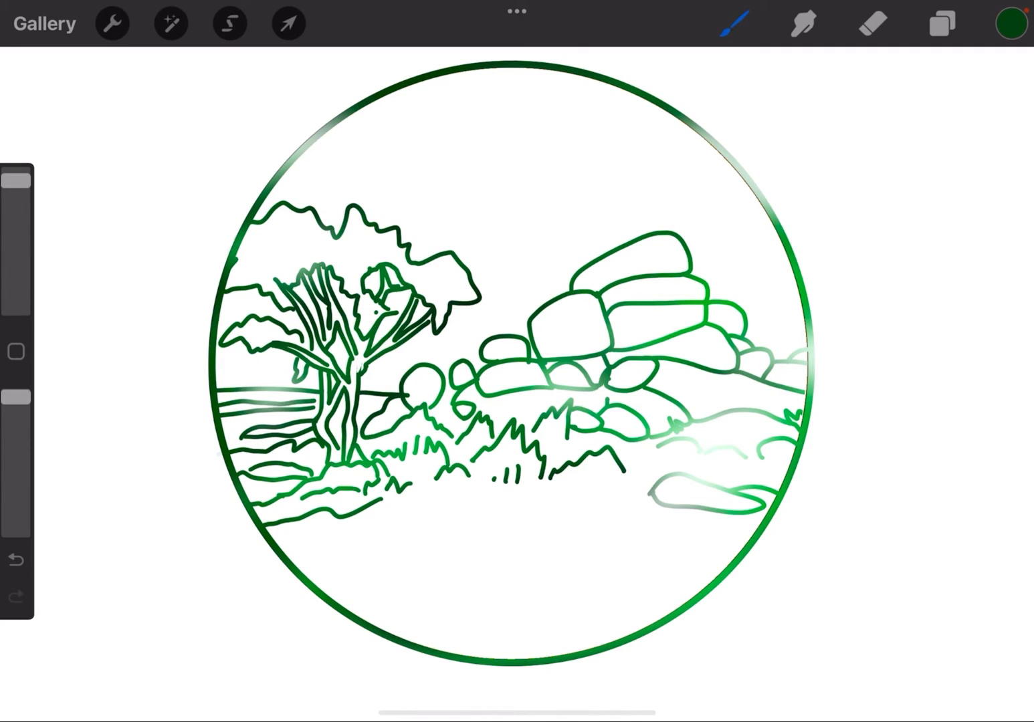
pyautogui.click(942, 24)
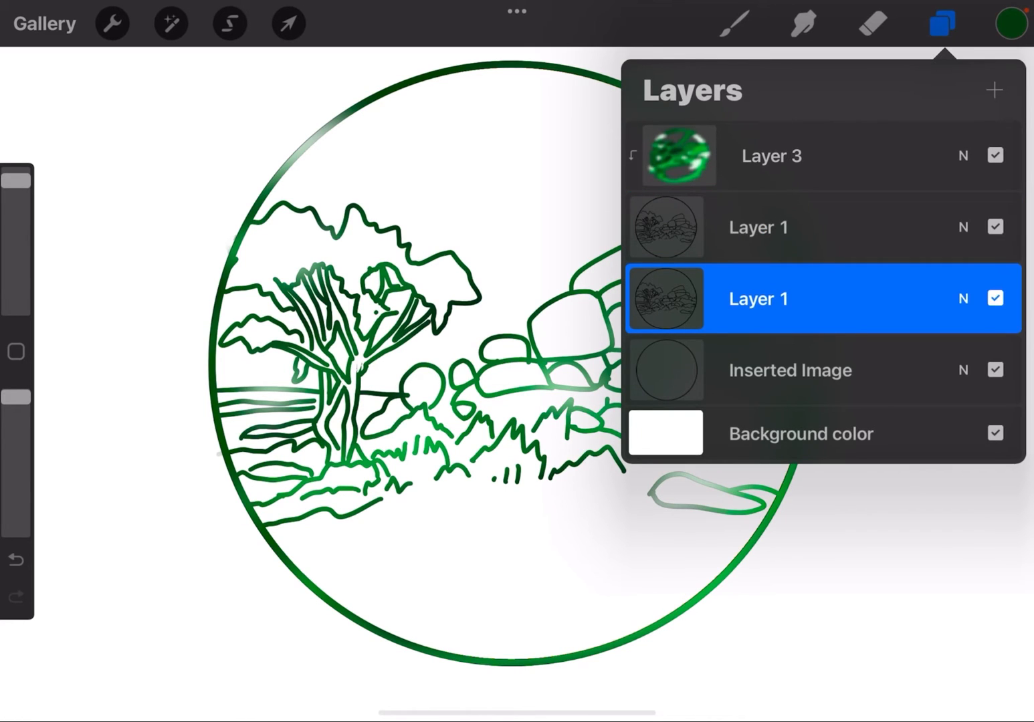
# Offset the duplicated line art for an emboss effect and fill the circle with dark green
pyautogui.click(288, 23)
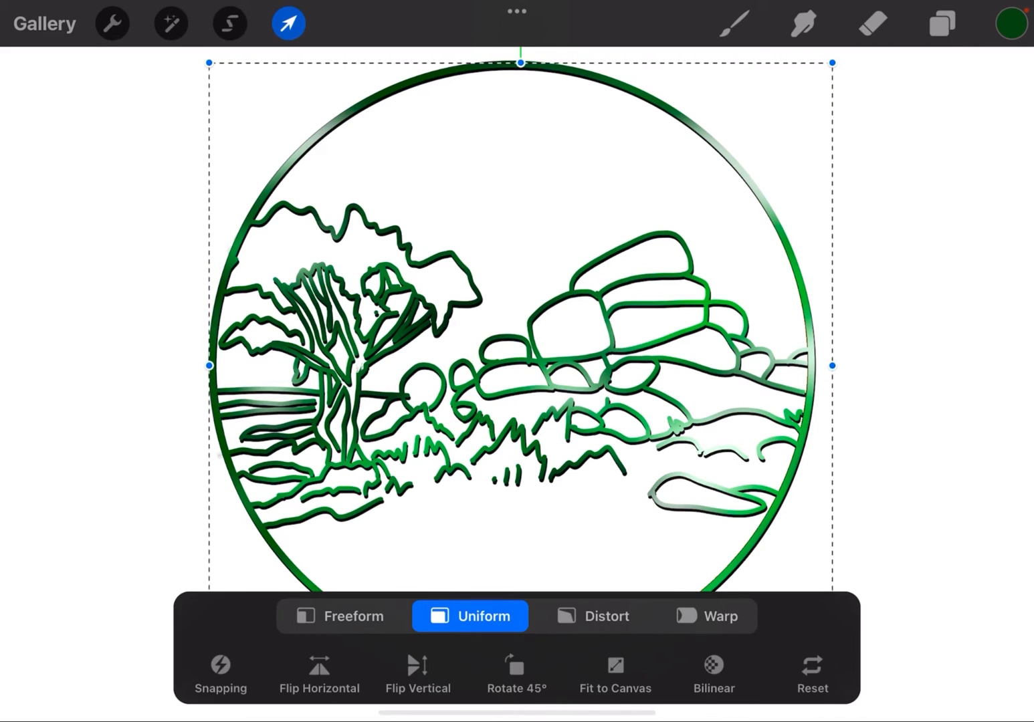
pyautogui.click(942, 22)
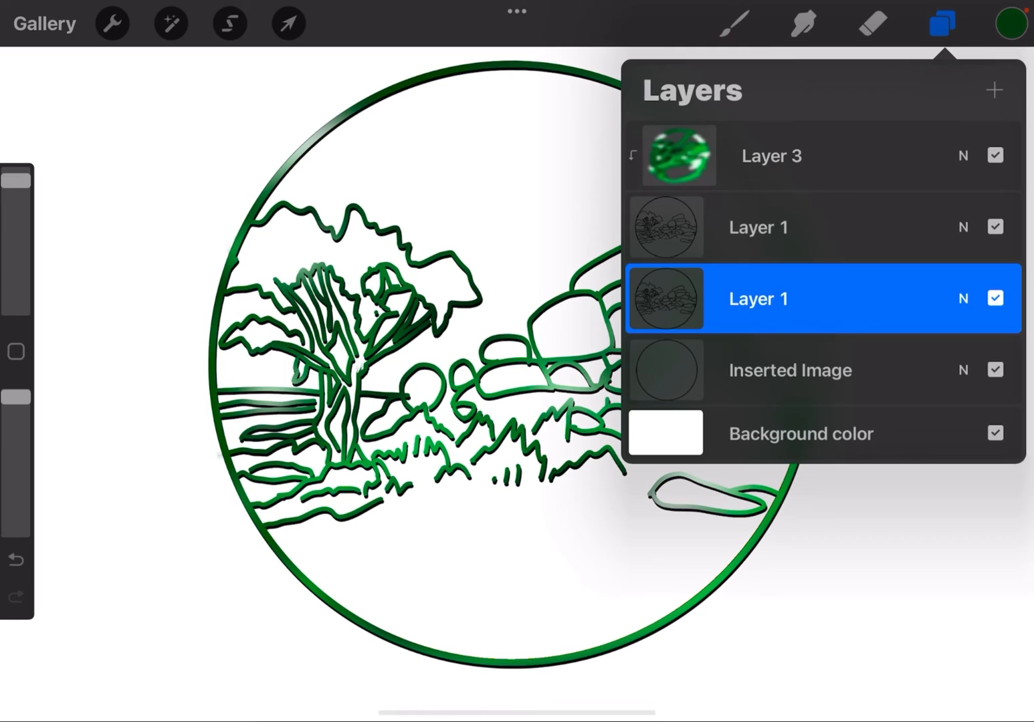
pyautogui.click(789, 369)
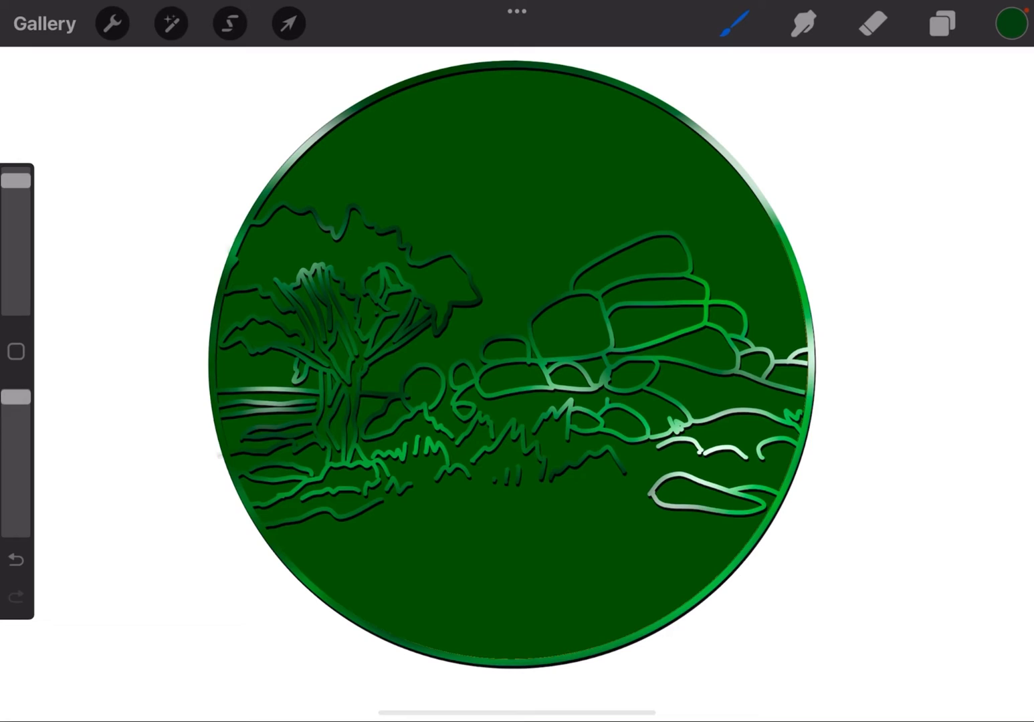
# Add Layer 5, hide the solid green Inserted Image disc, and paint a broad dark green stroke
pyautogui.click(942, 24)
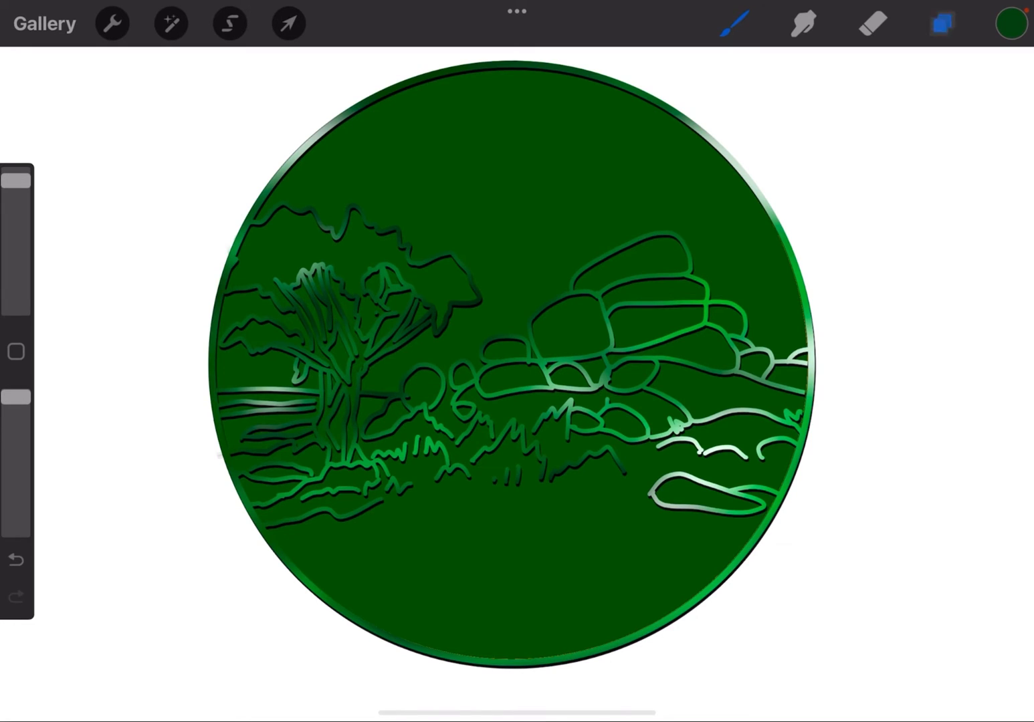
pyautogui.click(942, 23)
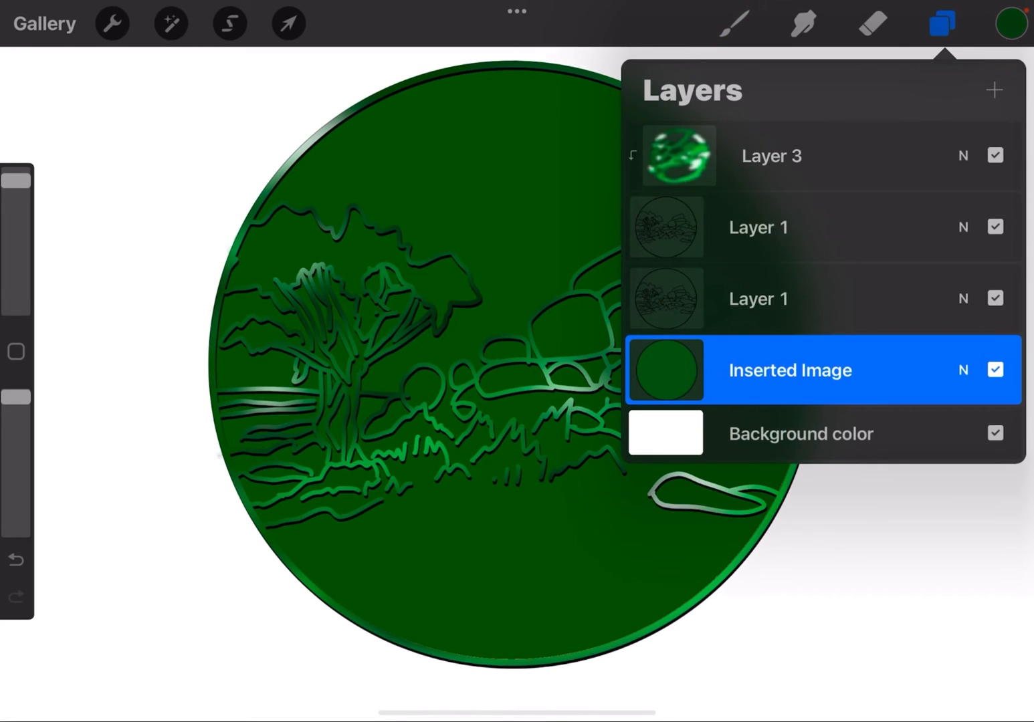
pyautogui.click(995, 91)
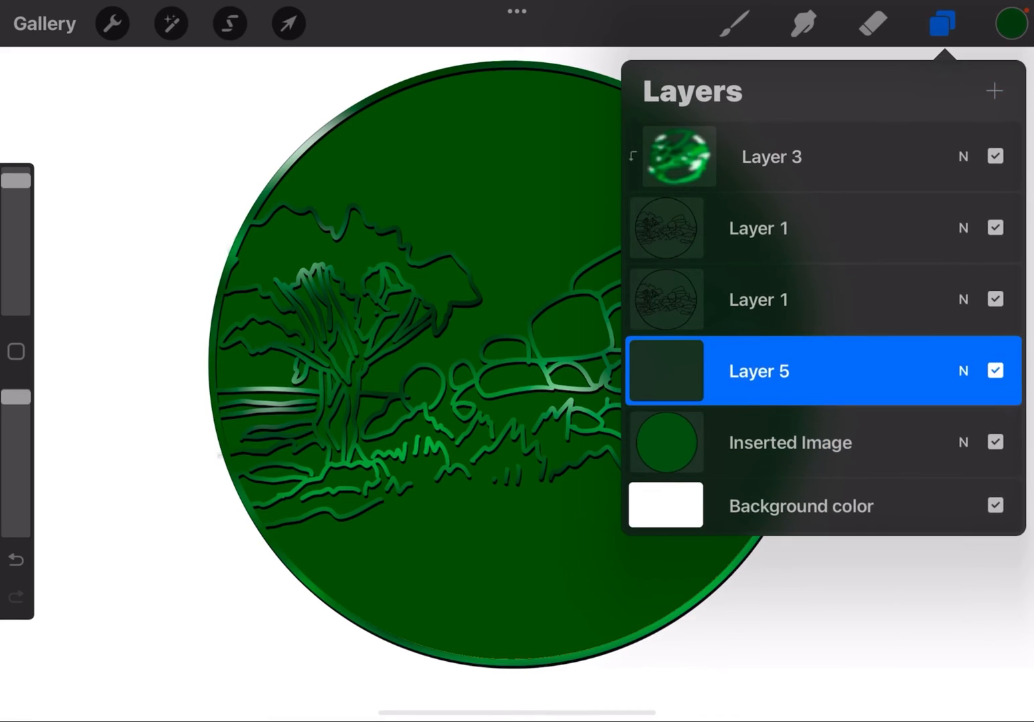
pyautogui.click(1011, 23)
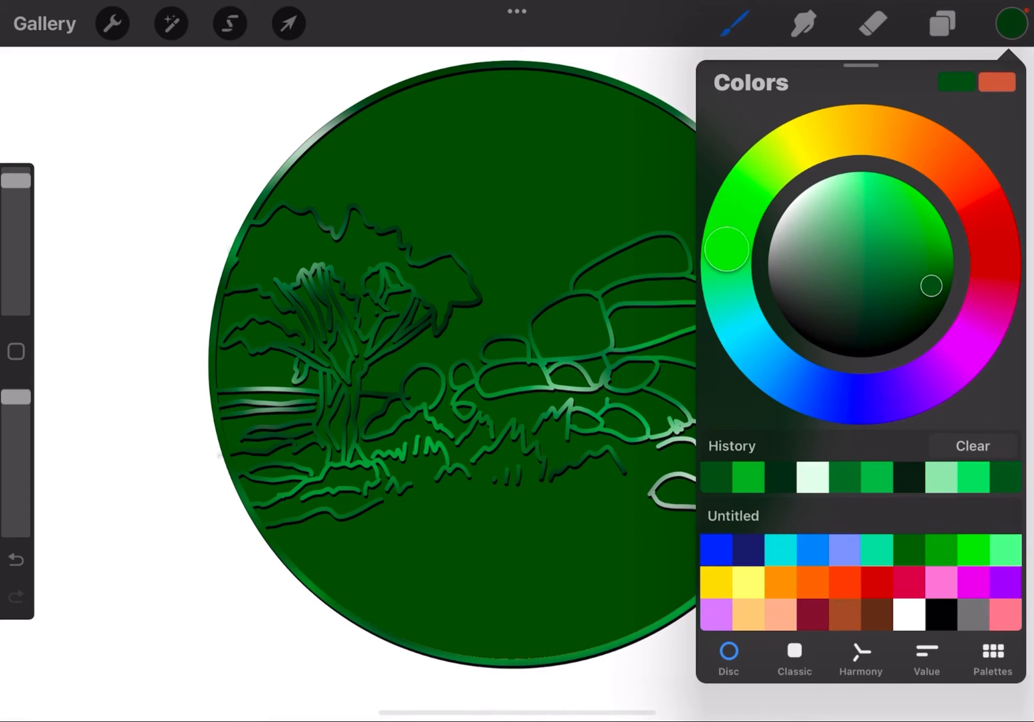
pyautogui.click(1011, 24)
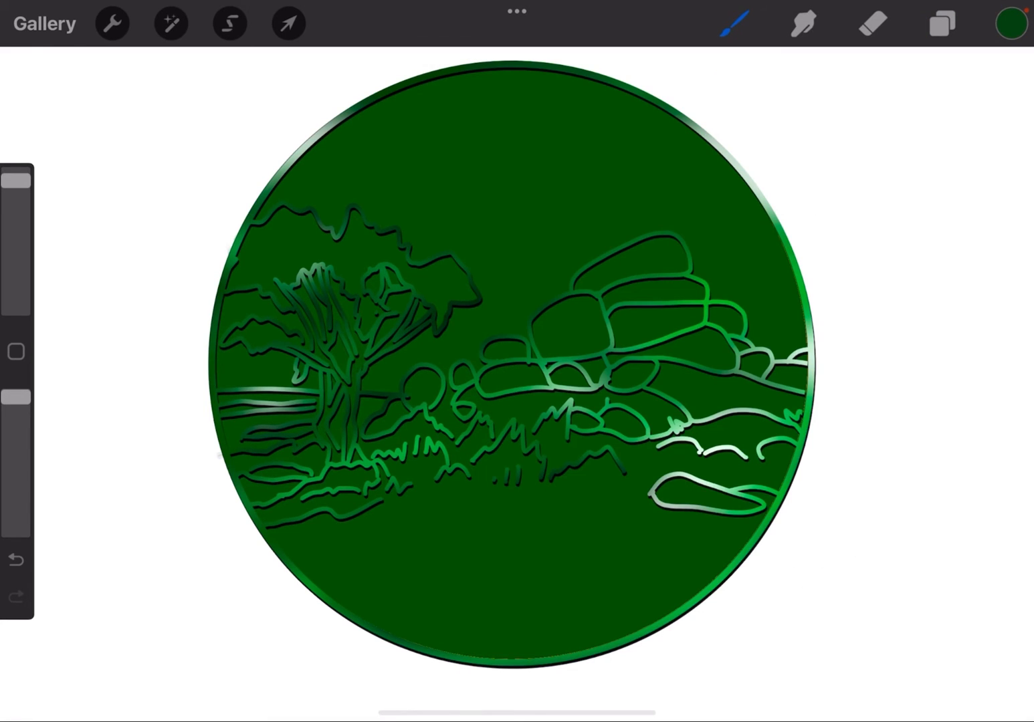
pyautogui.click(942, 23)
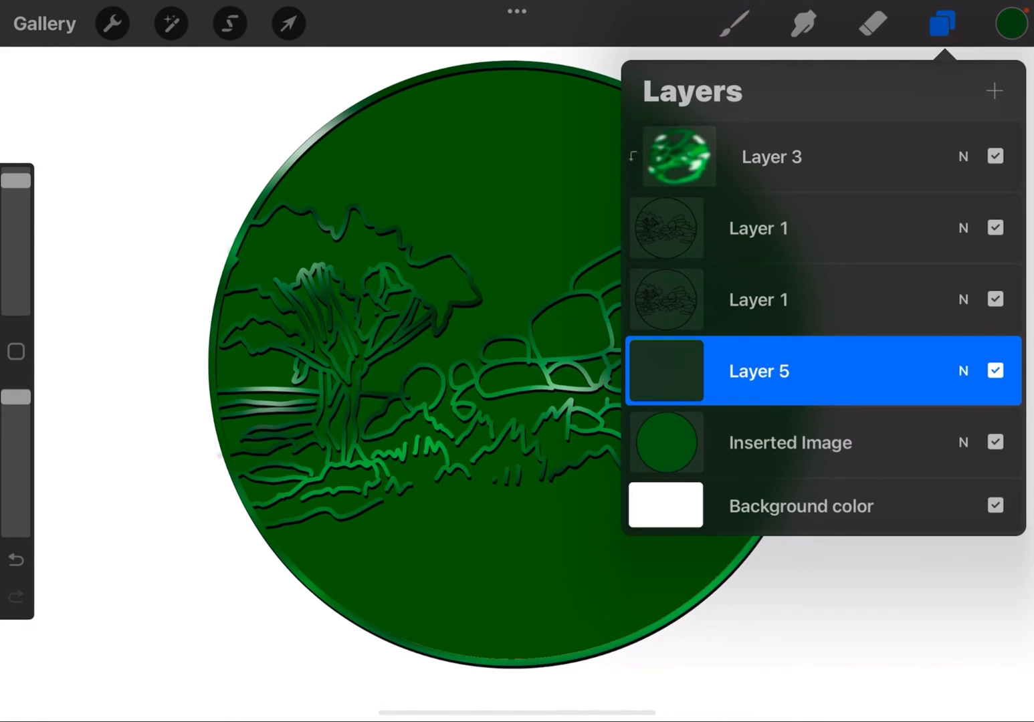
pyautogui.click(996, 441)
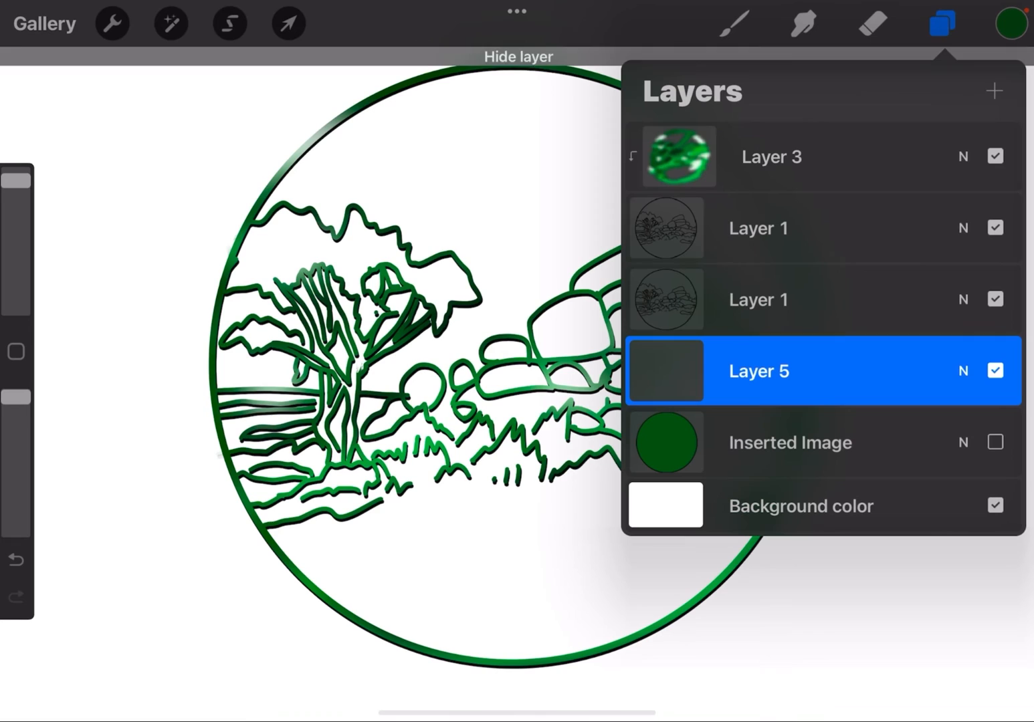
pyautogui.click(942, 24)
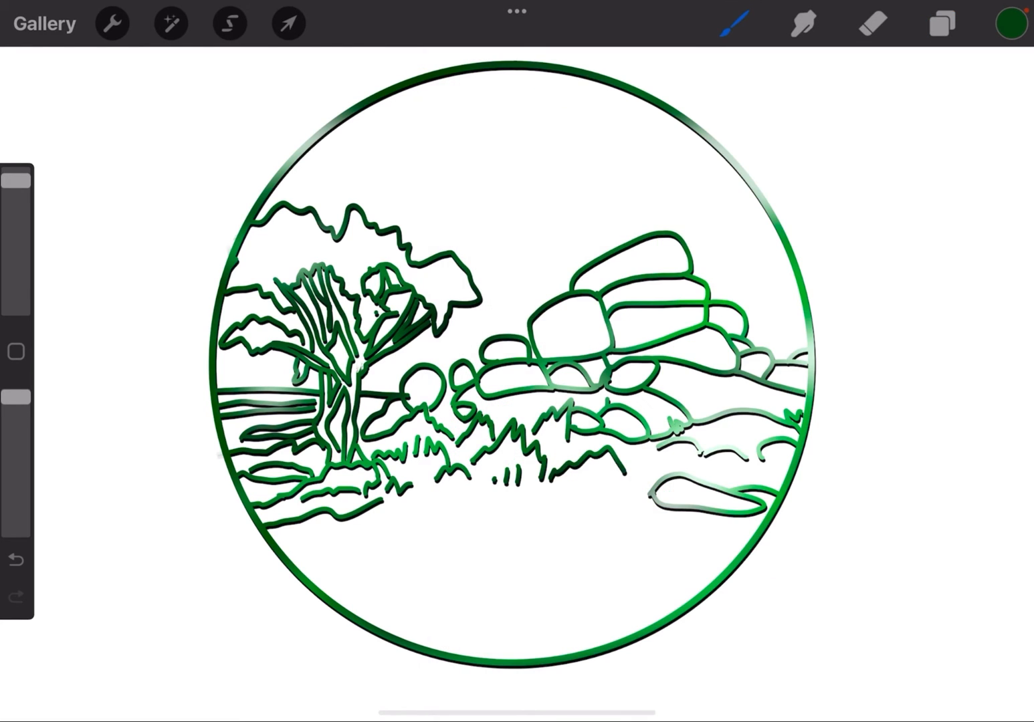
pyautogui.moveTo(589, 93); pyautogui.dragTo(214, 401)
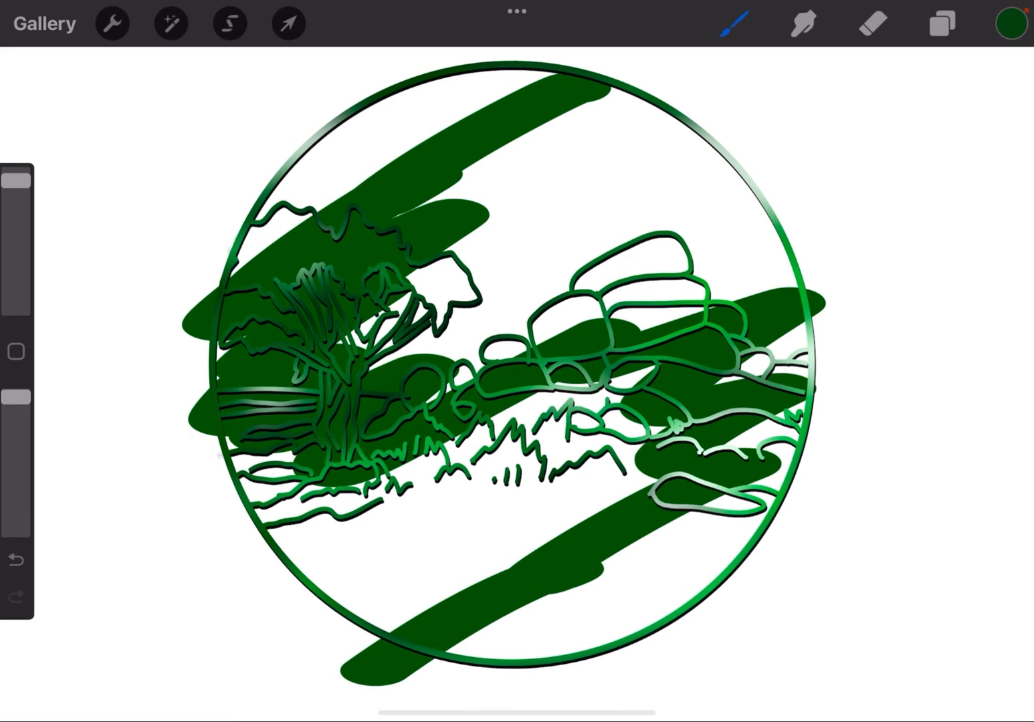
# Paint diagonal strokes in bright green, pale green and very dark green across the coin
pyautogui.click(1001, 24)
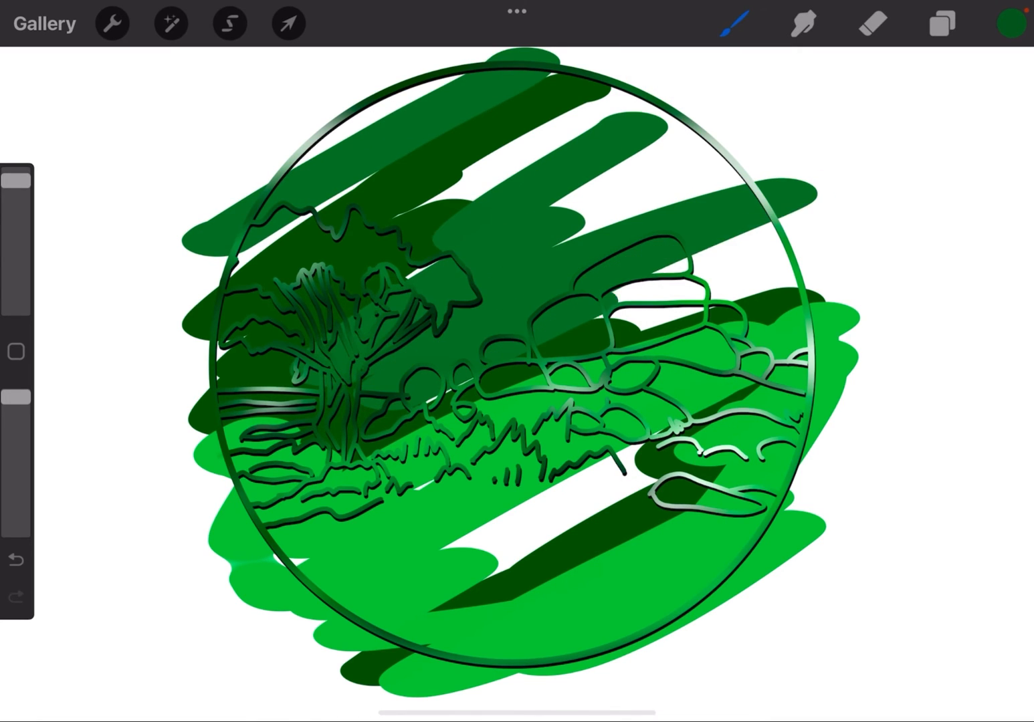
pyautogui.click(1005, 22)
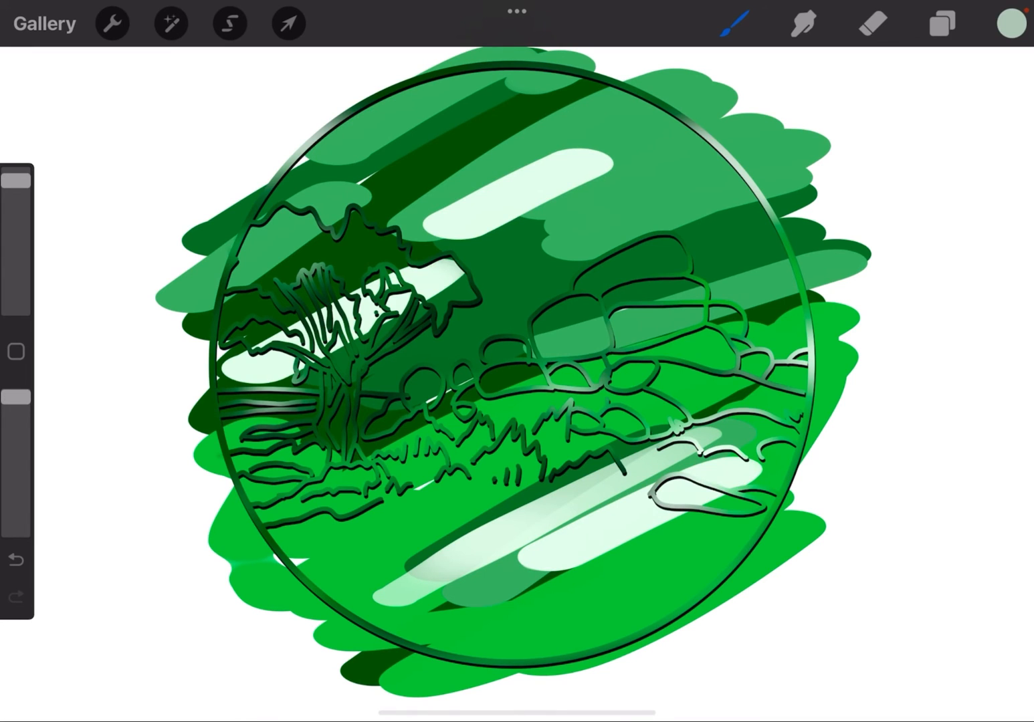
pyautogui.click(995, 21)
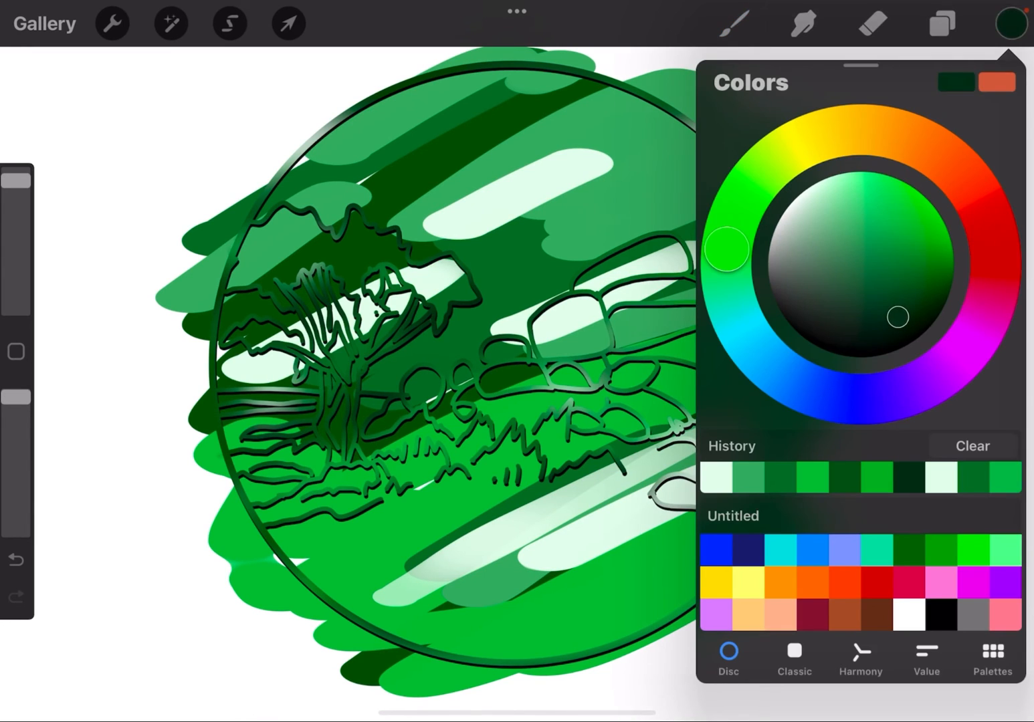
pyautogui.click(998, 24)
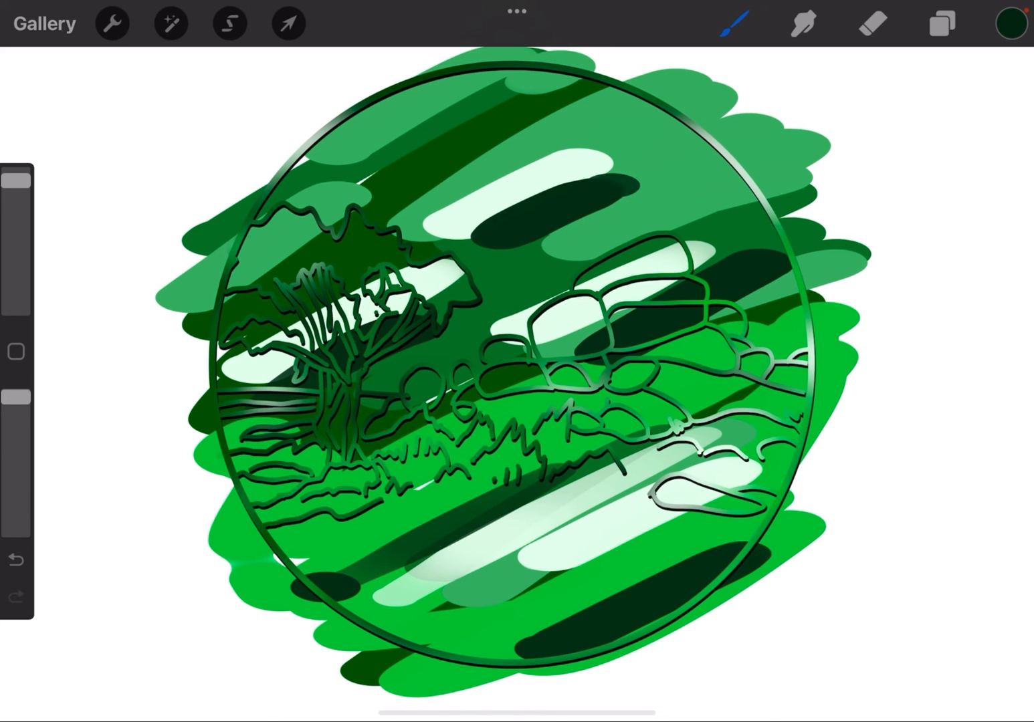
pyautogui.click(172, 23)
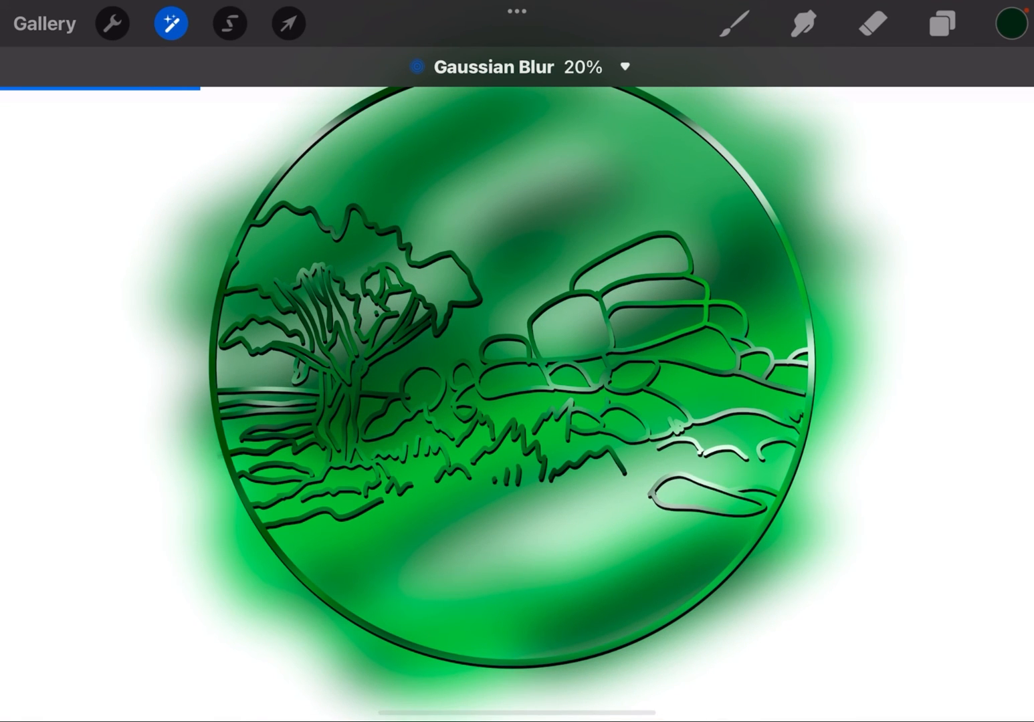
# Re-show the Inserted Image disc and make Layer 5 a Clipping Mask inside it
pyautogui.click(942, 23)
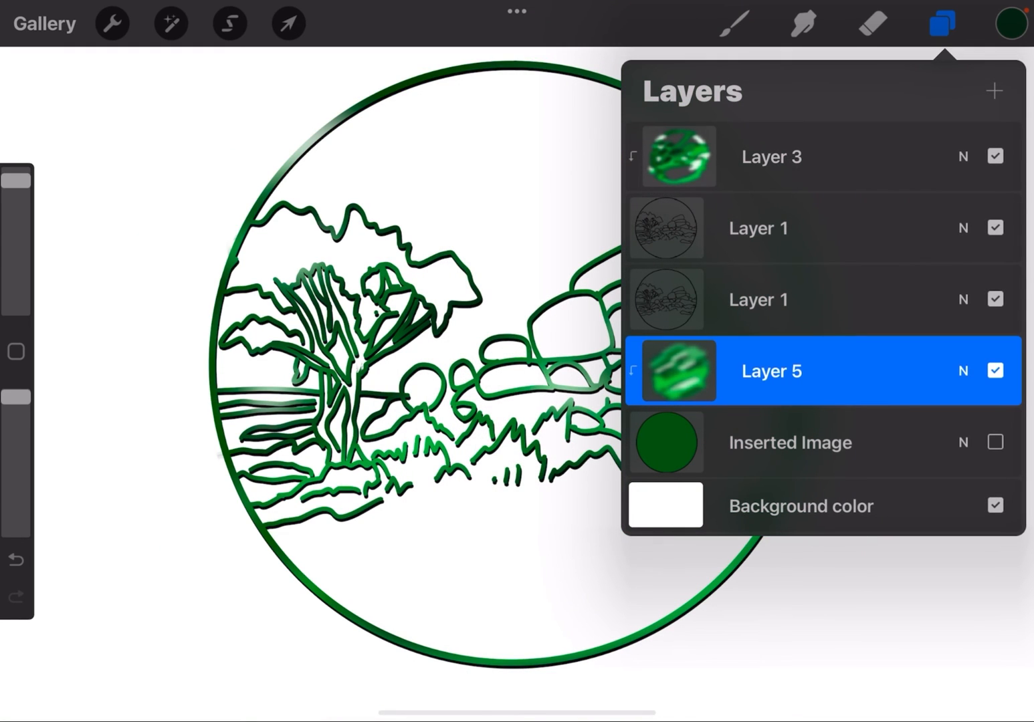
pyautogui.click(995, 442)
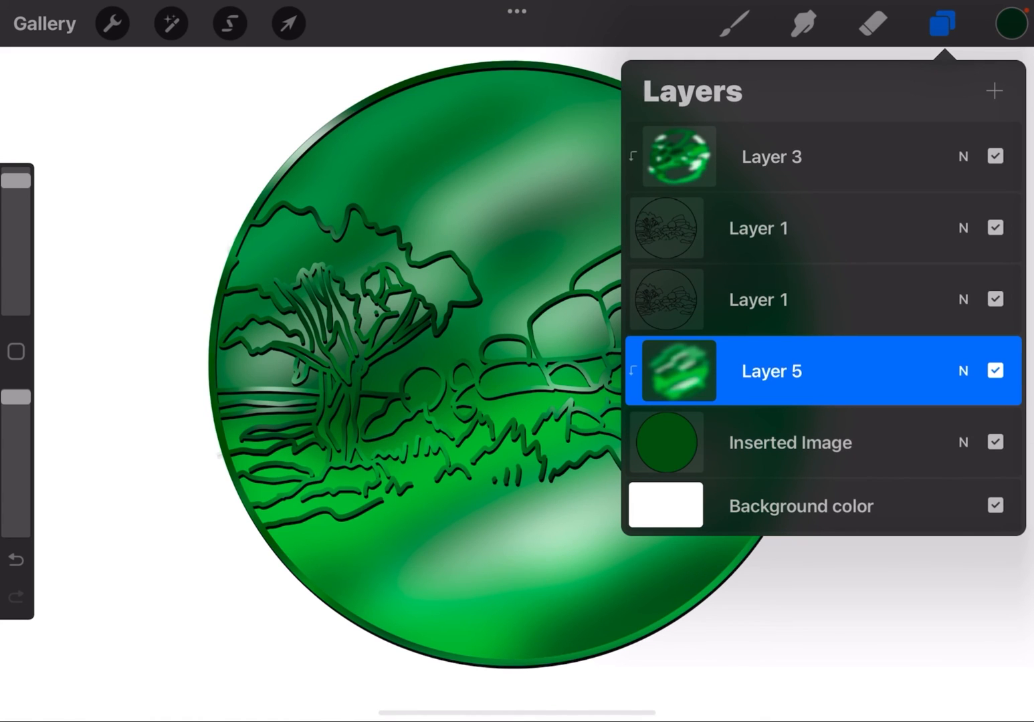
pyautogui.click(940, 24)
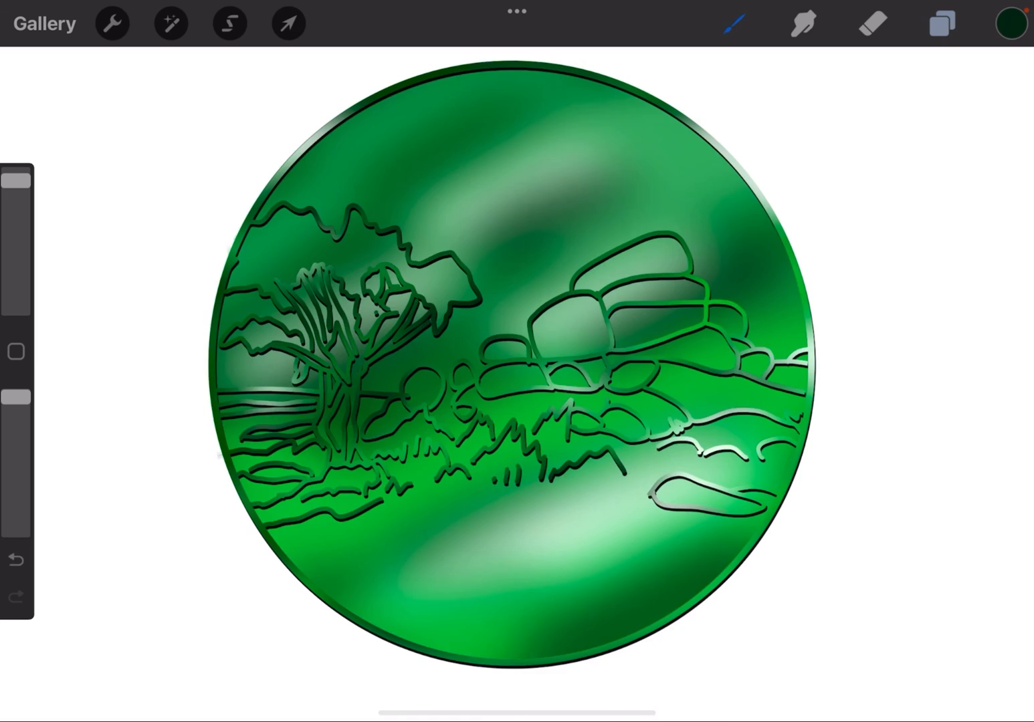
pyautogui.click(940, 24)
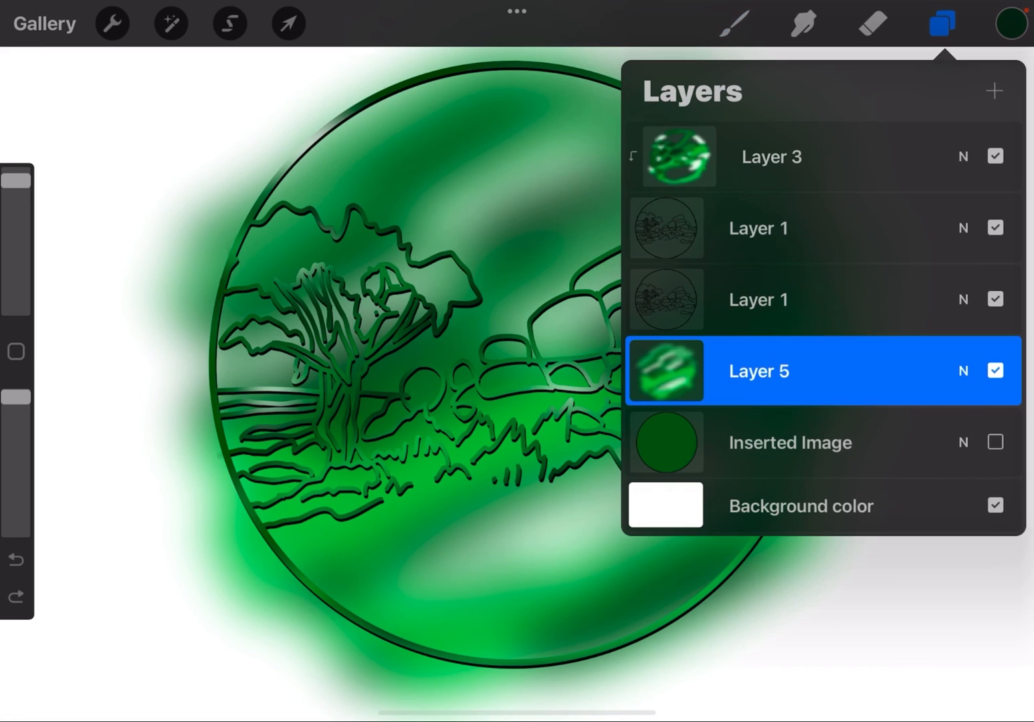
pyautogui.click(995, 441)
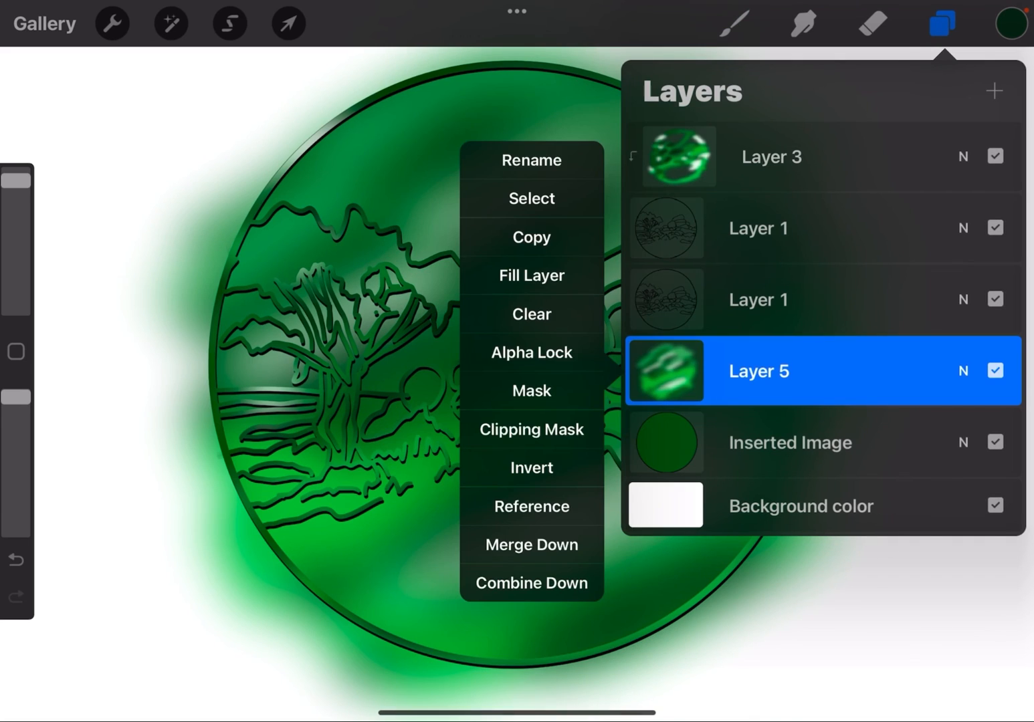
pyautogui.click(940, 24)
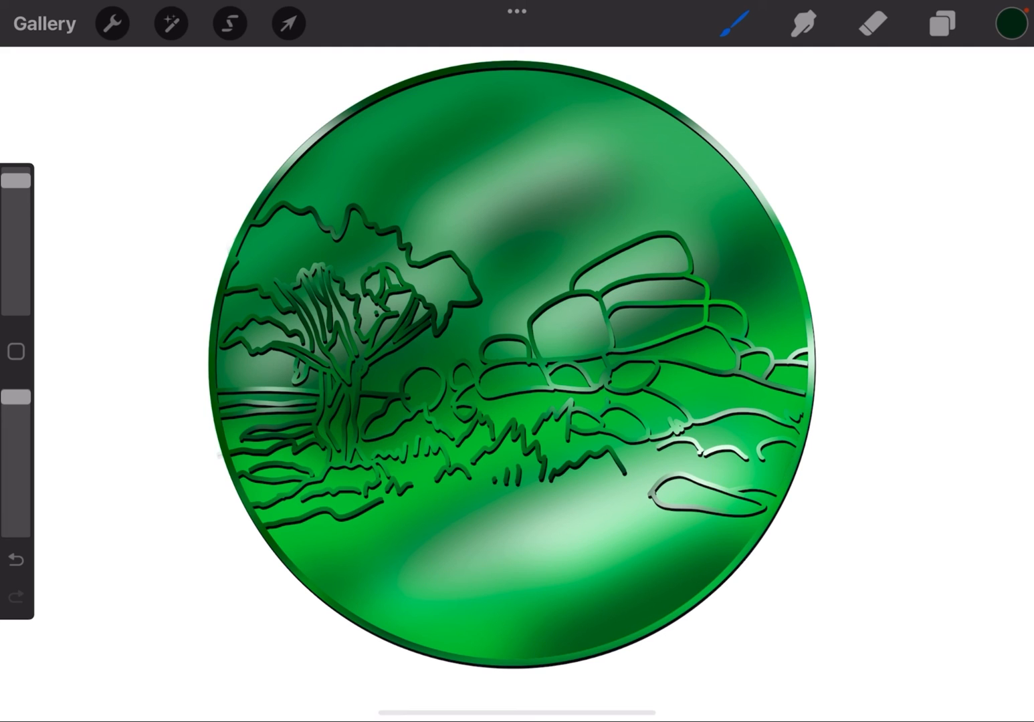
# Apply a further Gaussian Blur of about 21% to the clipped green shading
pyautogui.click(172, 23)
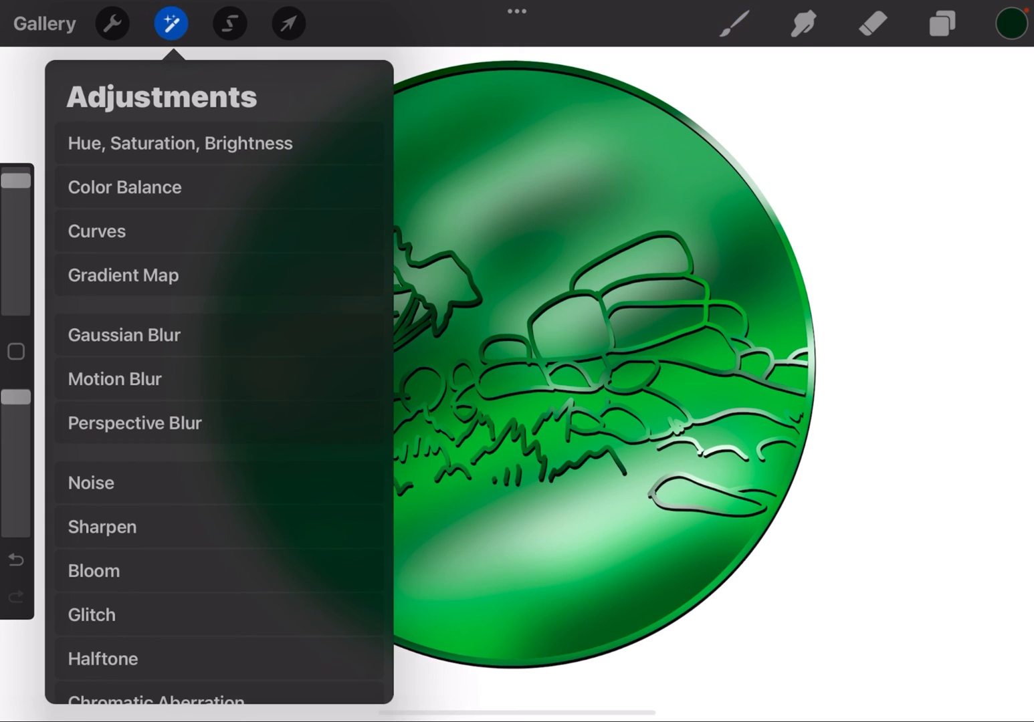
pyautogui.click(123, 334)
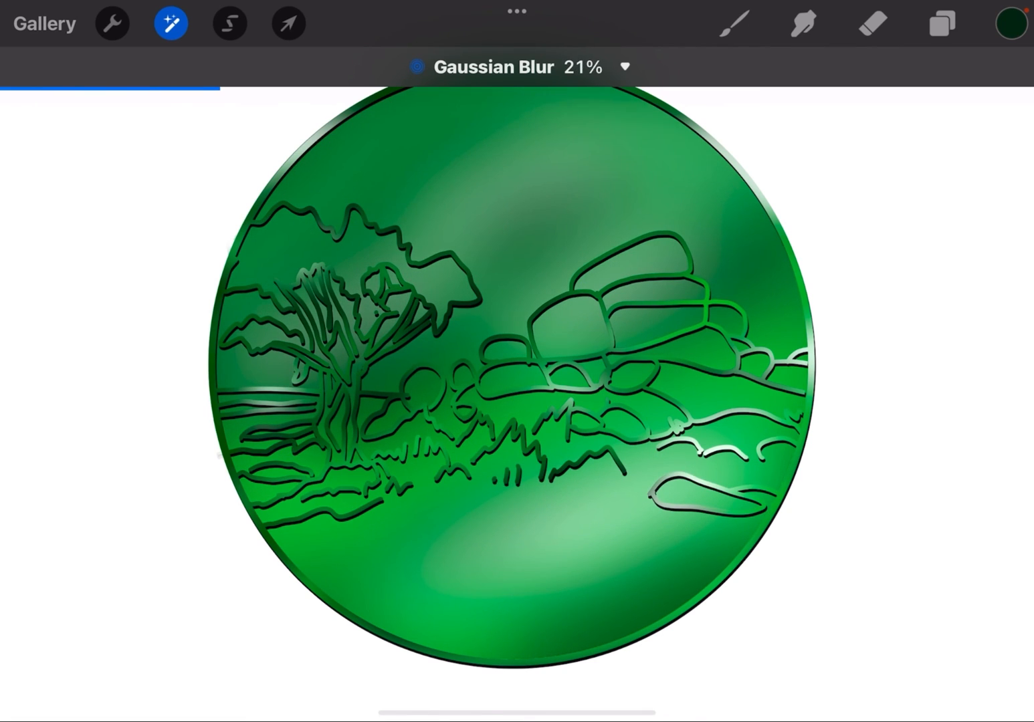
pyautogui.click(941, 23)
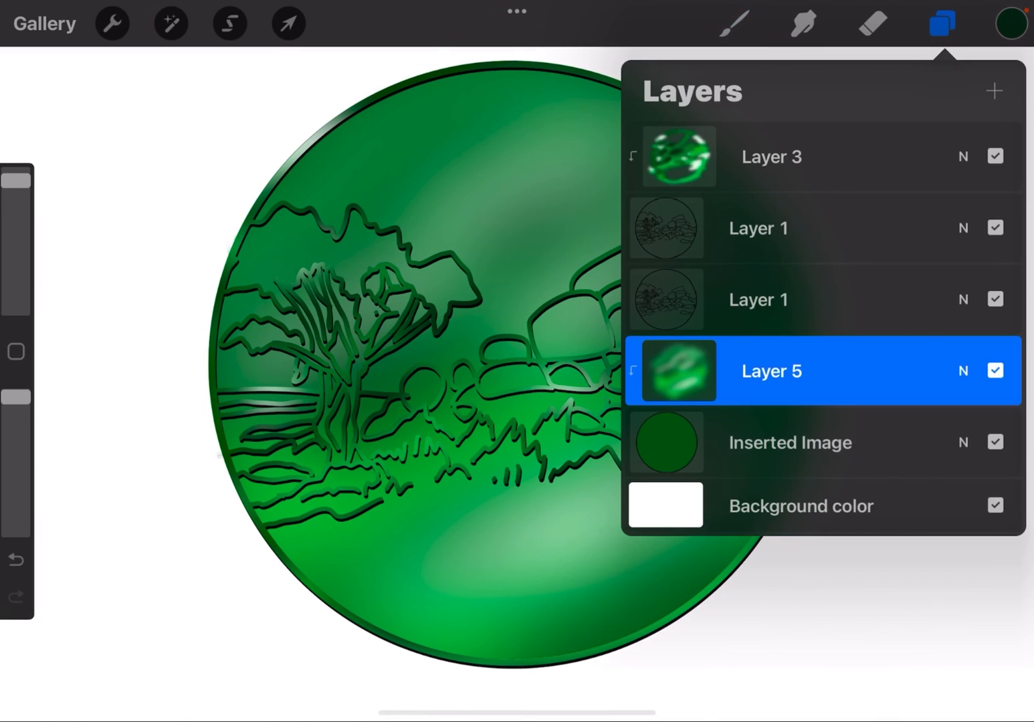
pyautogui.click(941, 24)
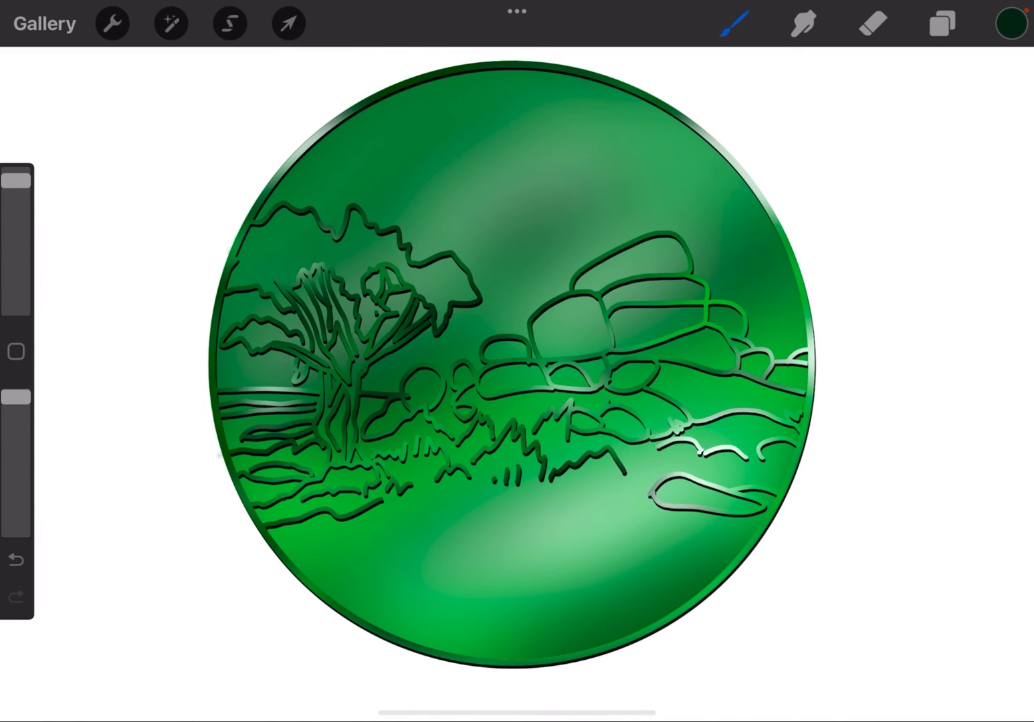